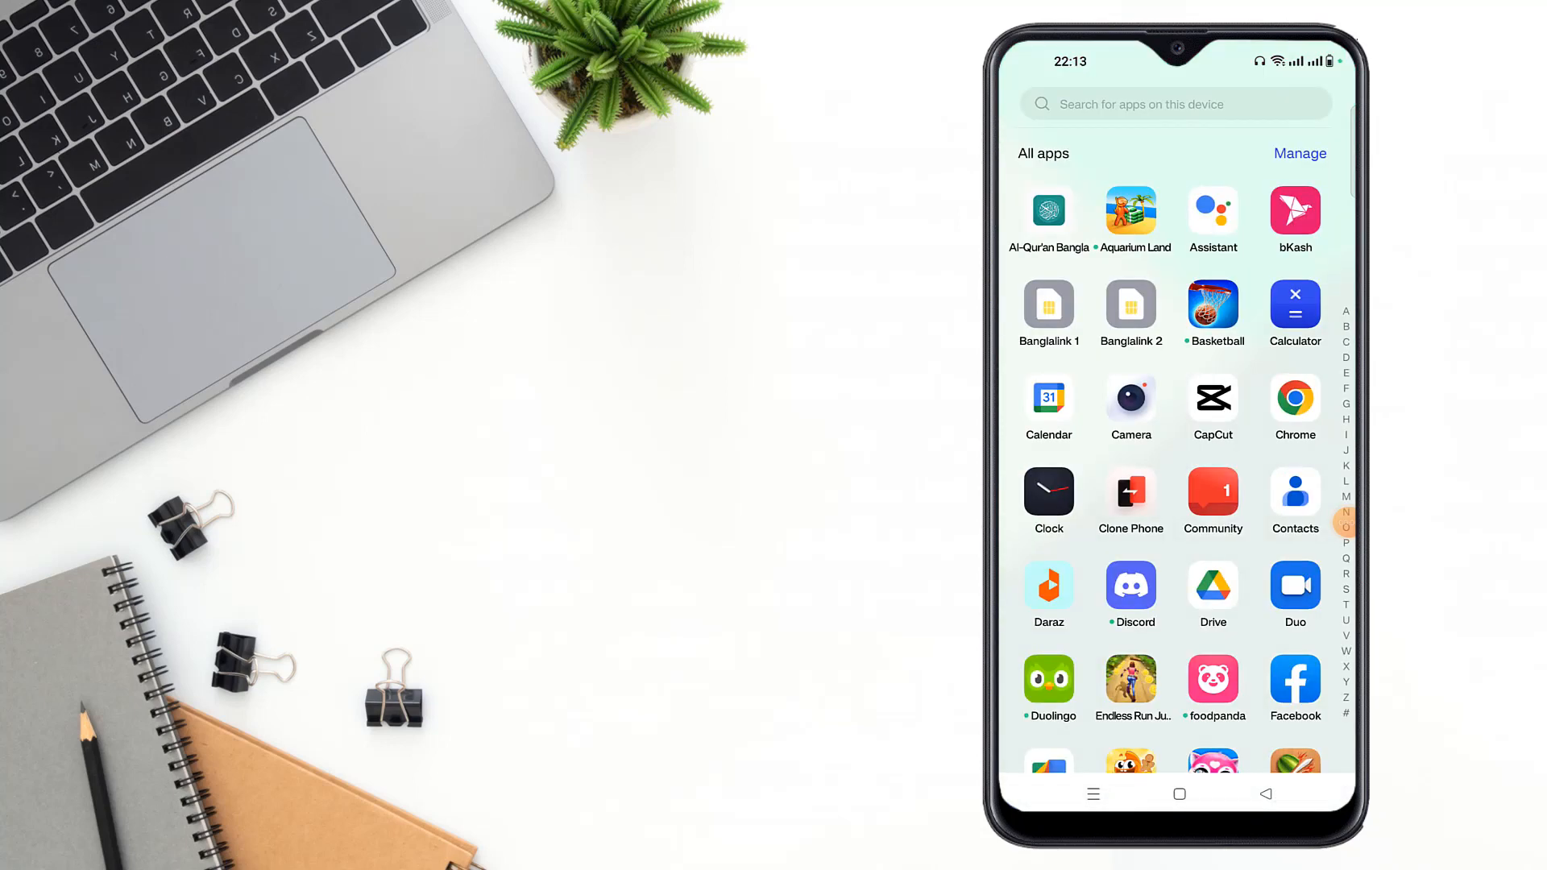
Step: Launch the Facebook app from the app drawer
click(1295, 681)
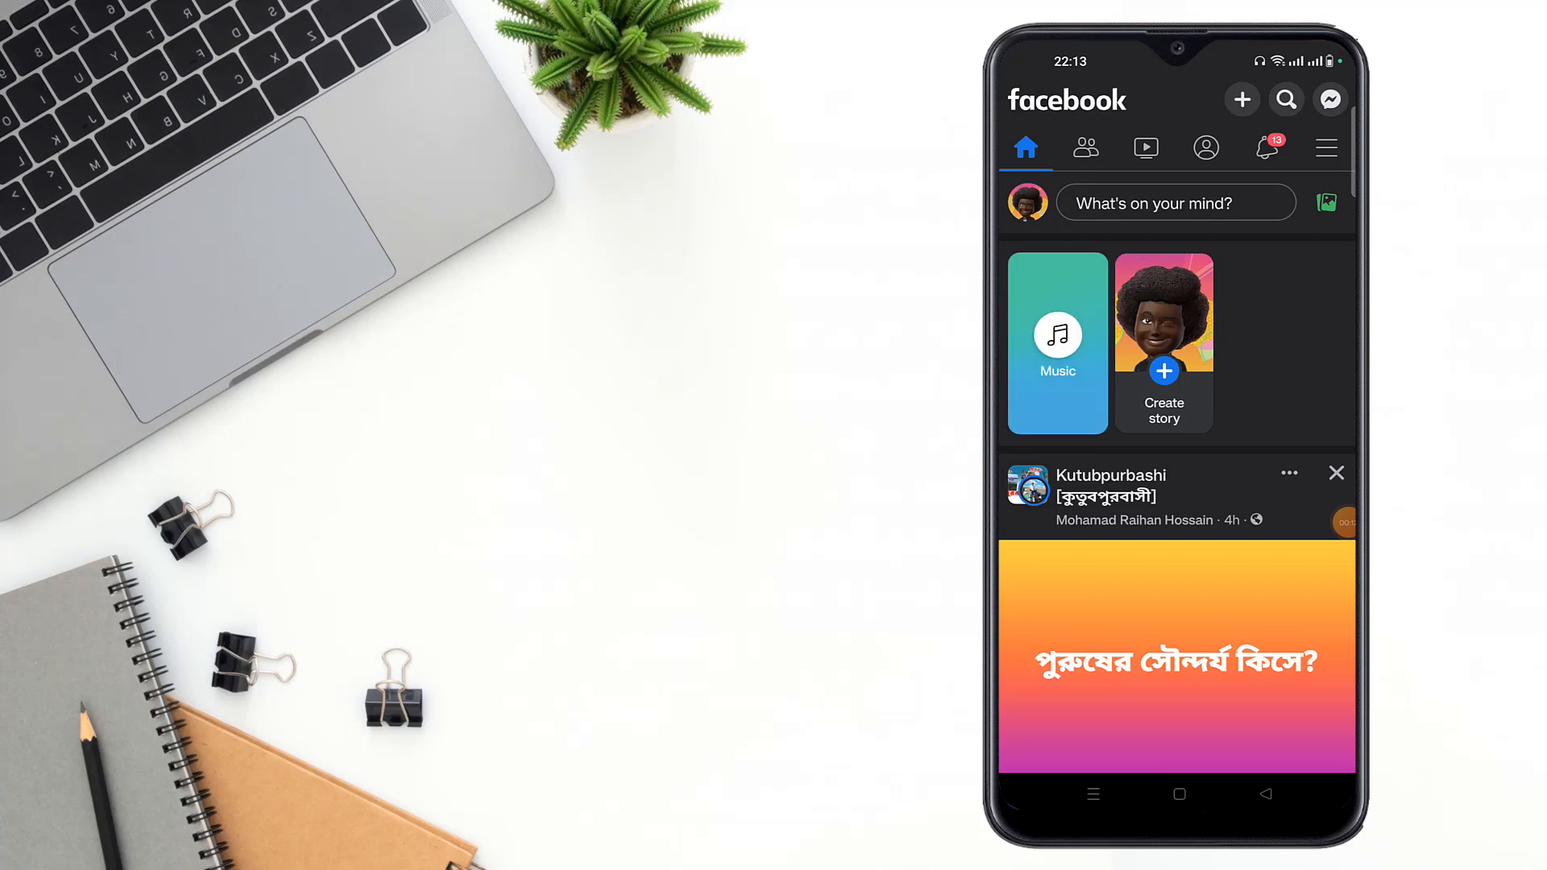
Step: Go through the Menu to Groups and show the 'Your groups' list
click(1144, 147)
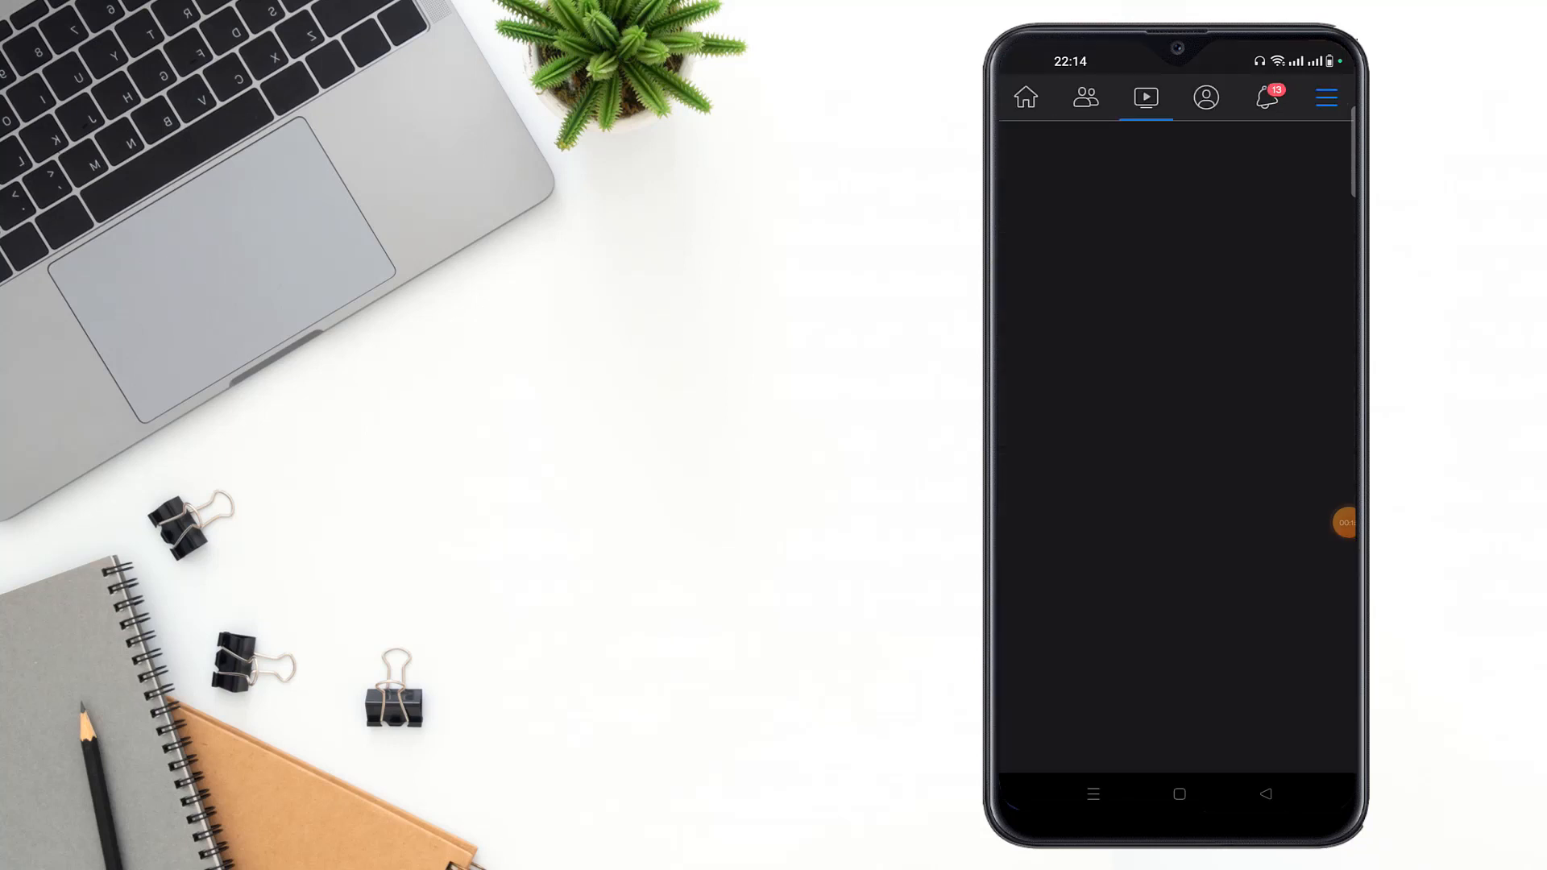
click(1326, 97)
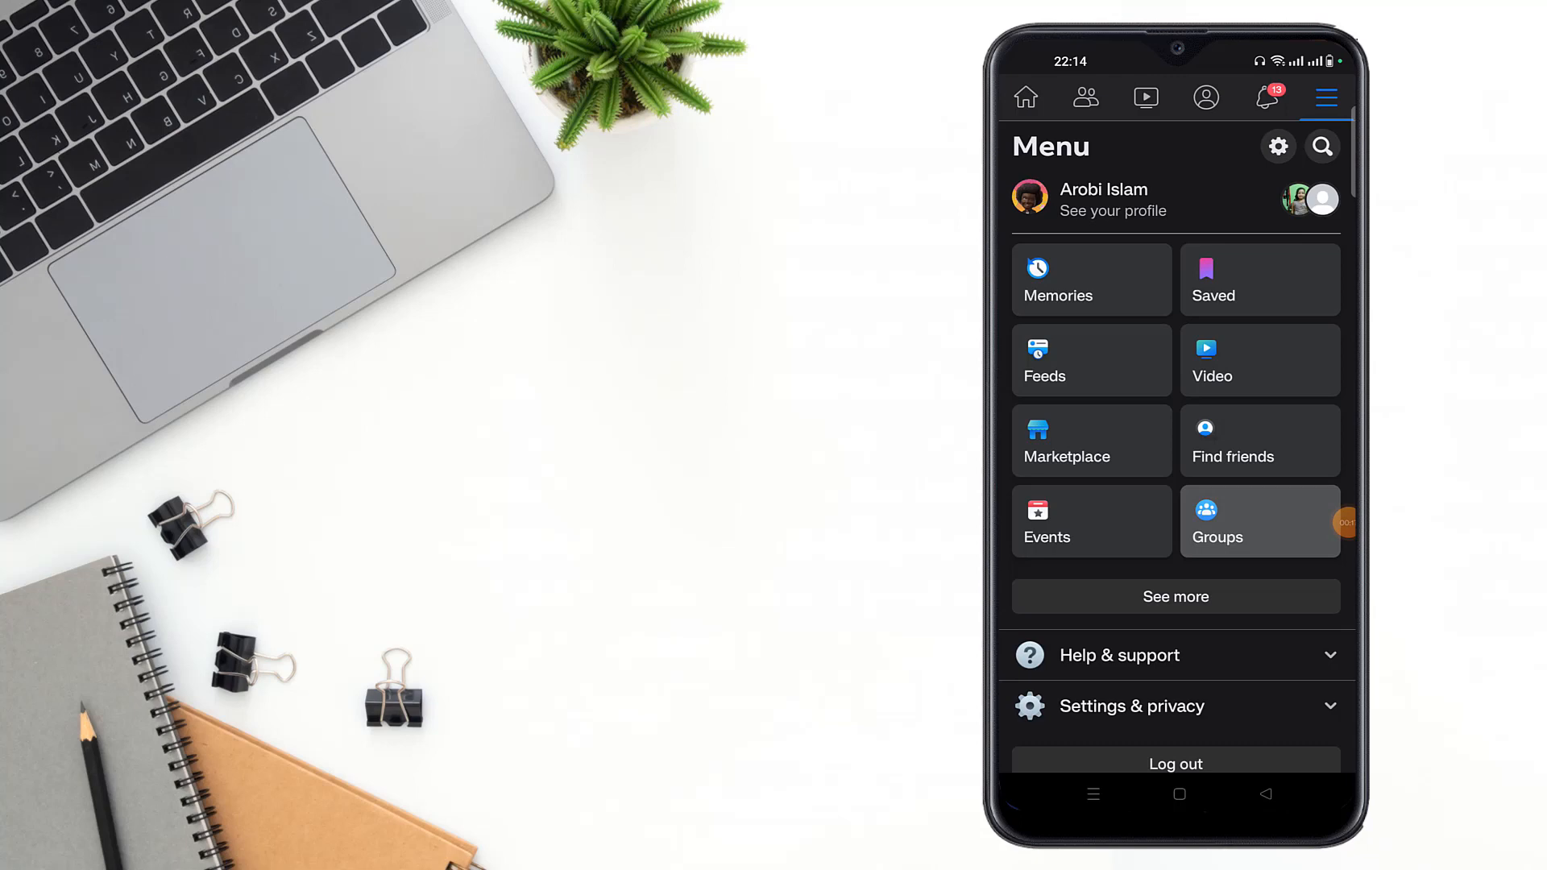
click(1258, 519)
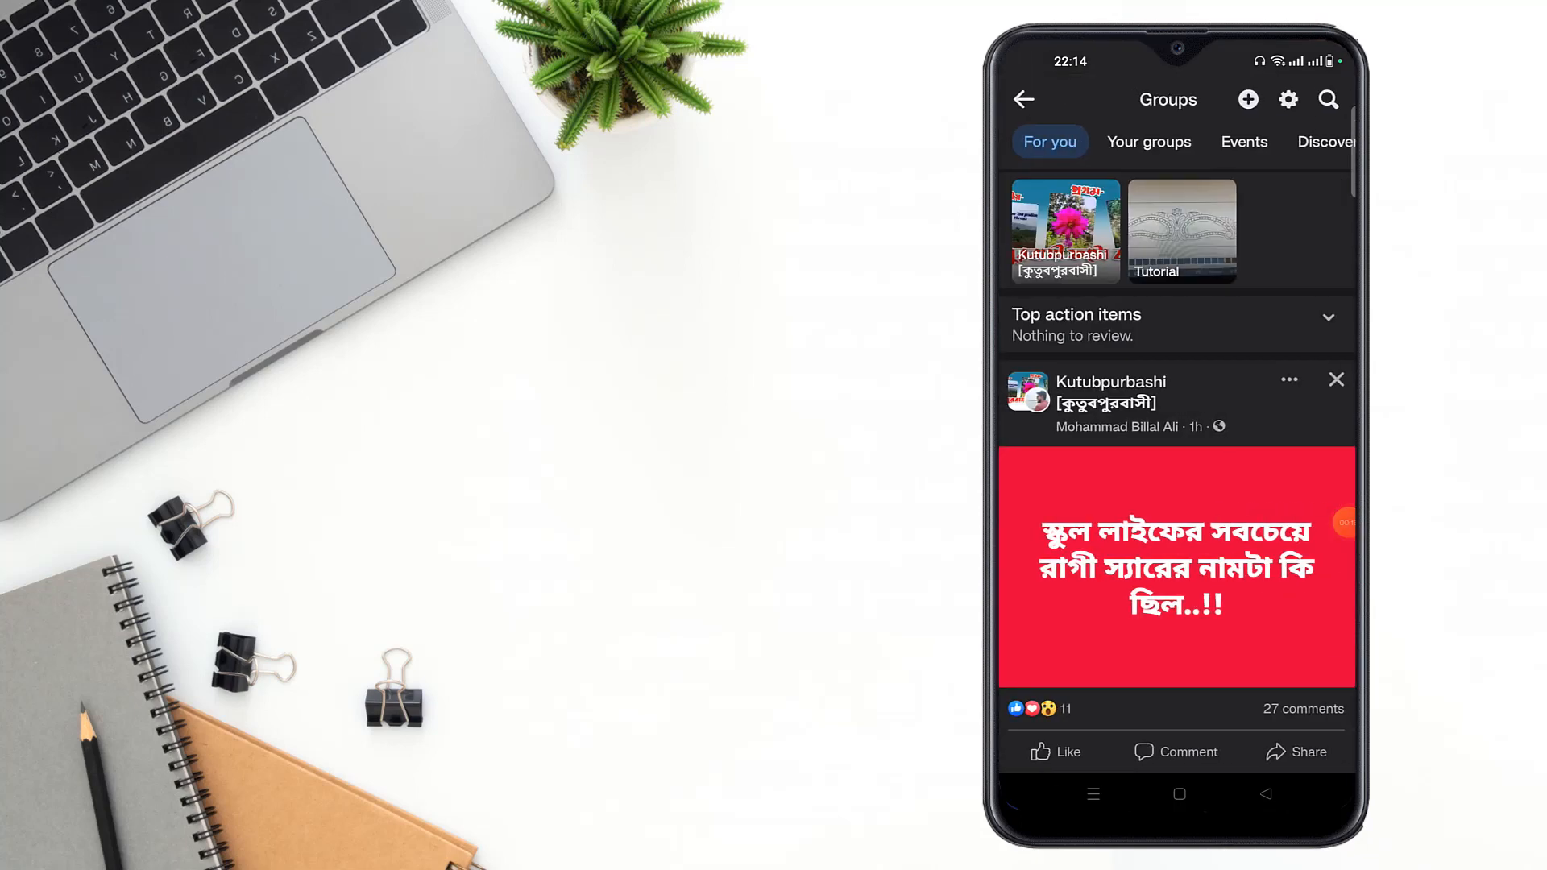
click(1147, 141)
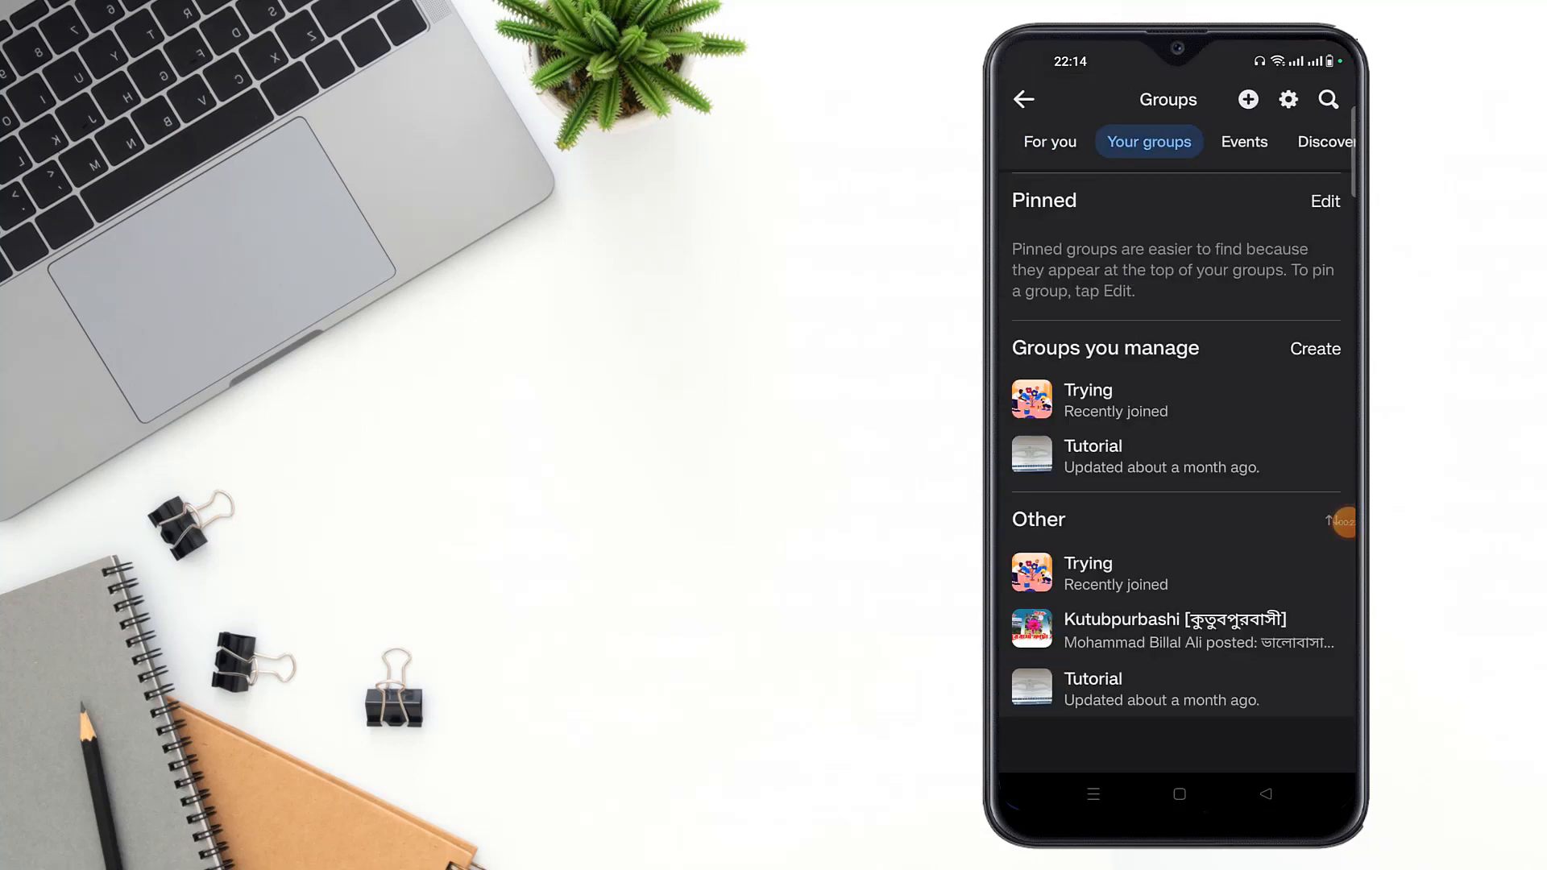
Step: Open the managed group 'Trying' and choose Upload photo for its cover
click(1089, 399)
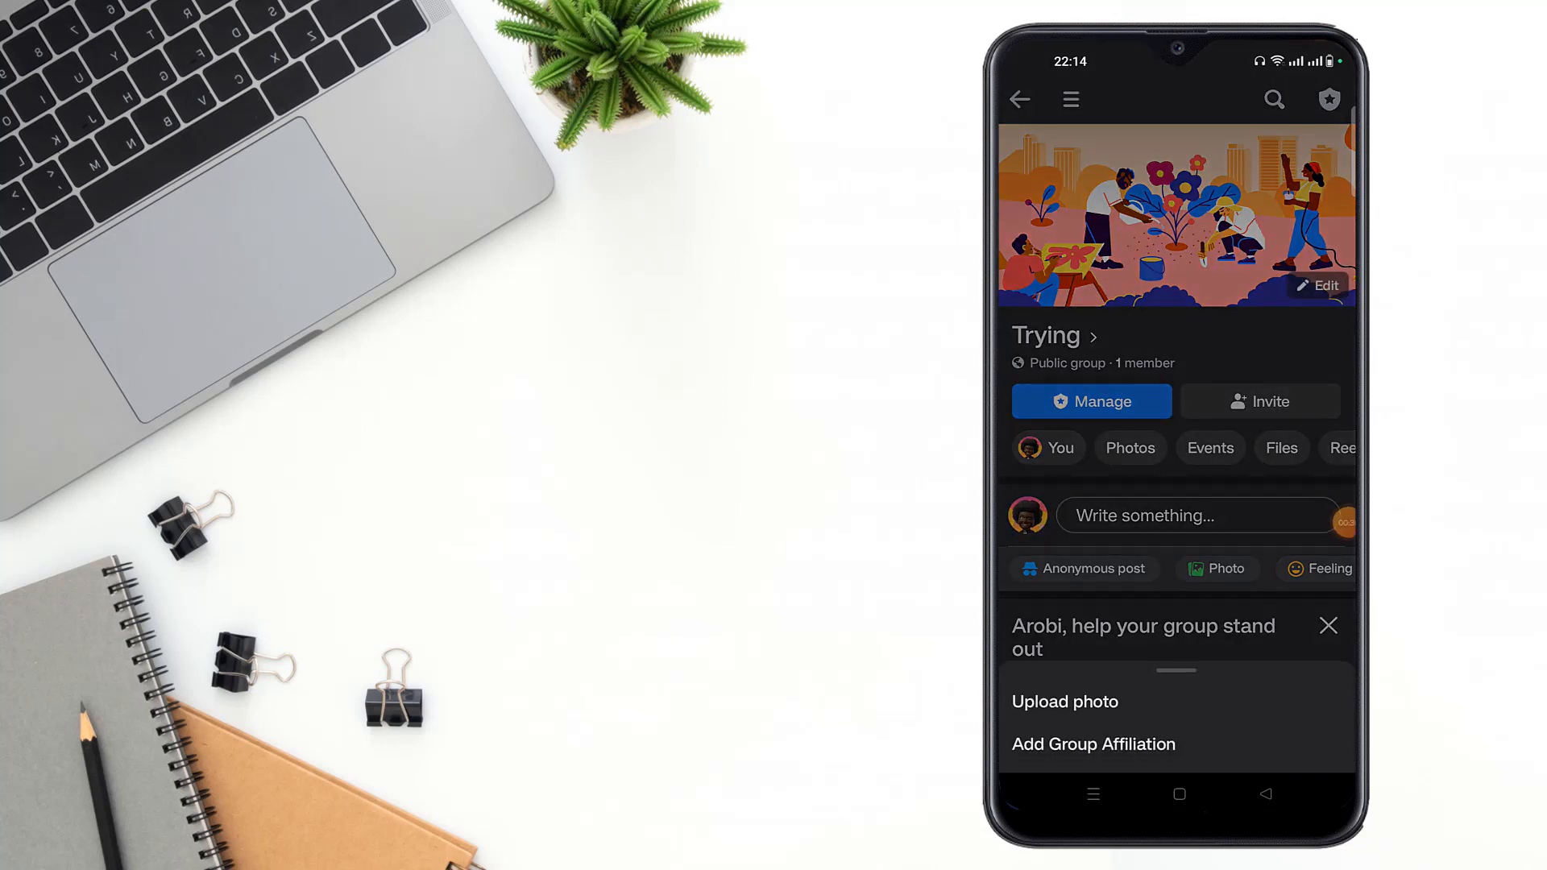
click(1344, 522)
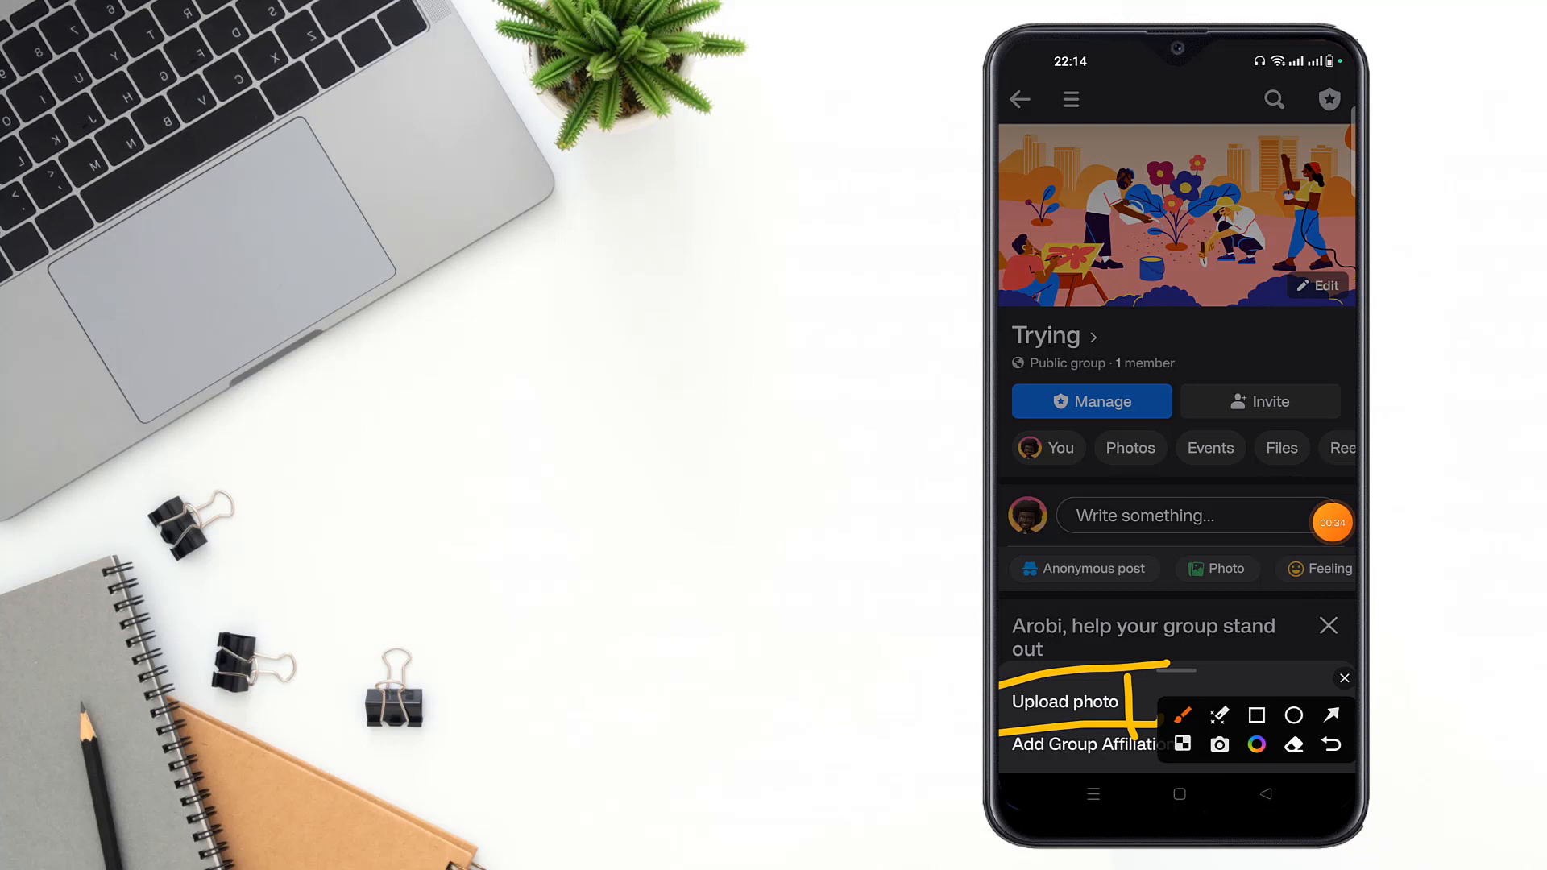
click(1064, 701)
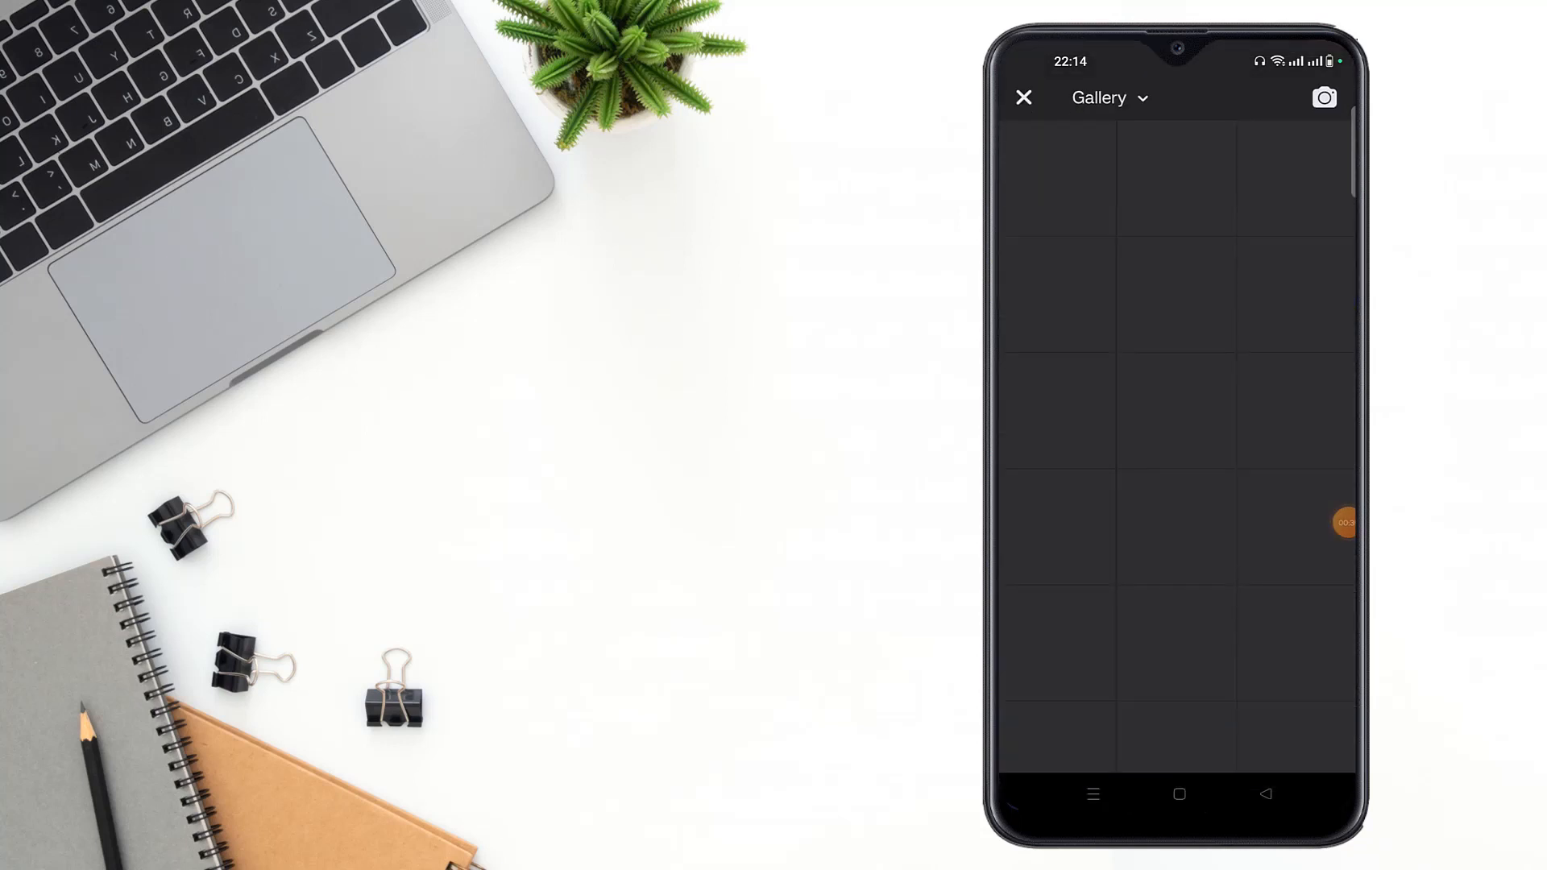